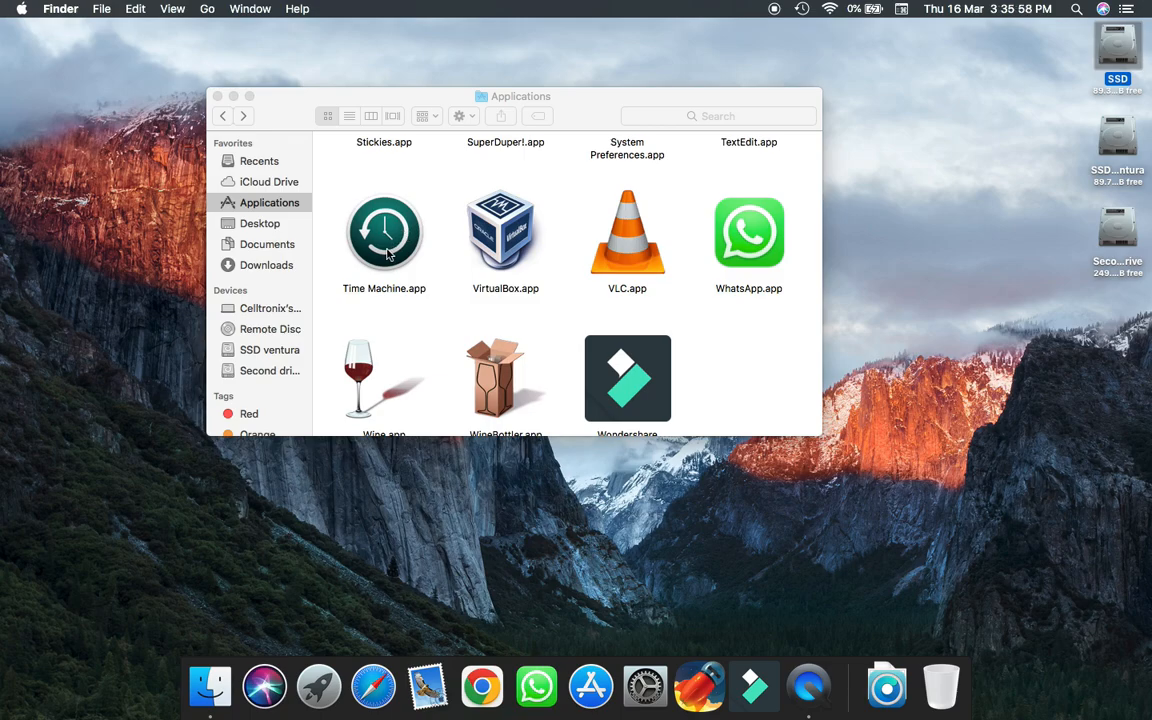
# - Launch Time Machine.app from Applications and choose Set Up Time Machine at the missing-disk alert
pyautogui.click(384, 232)
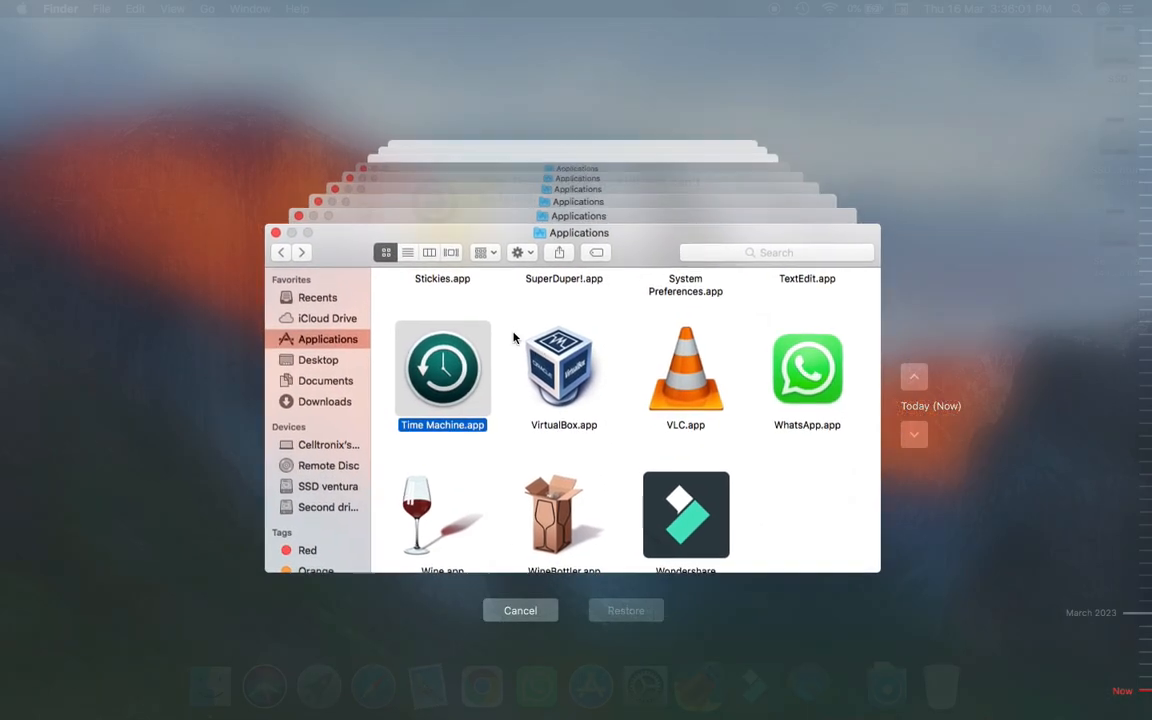
pyautogui.doubleClick(442, 370)
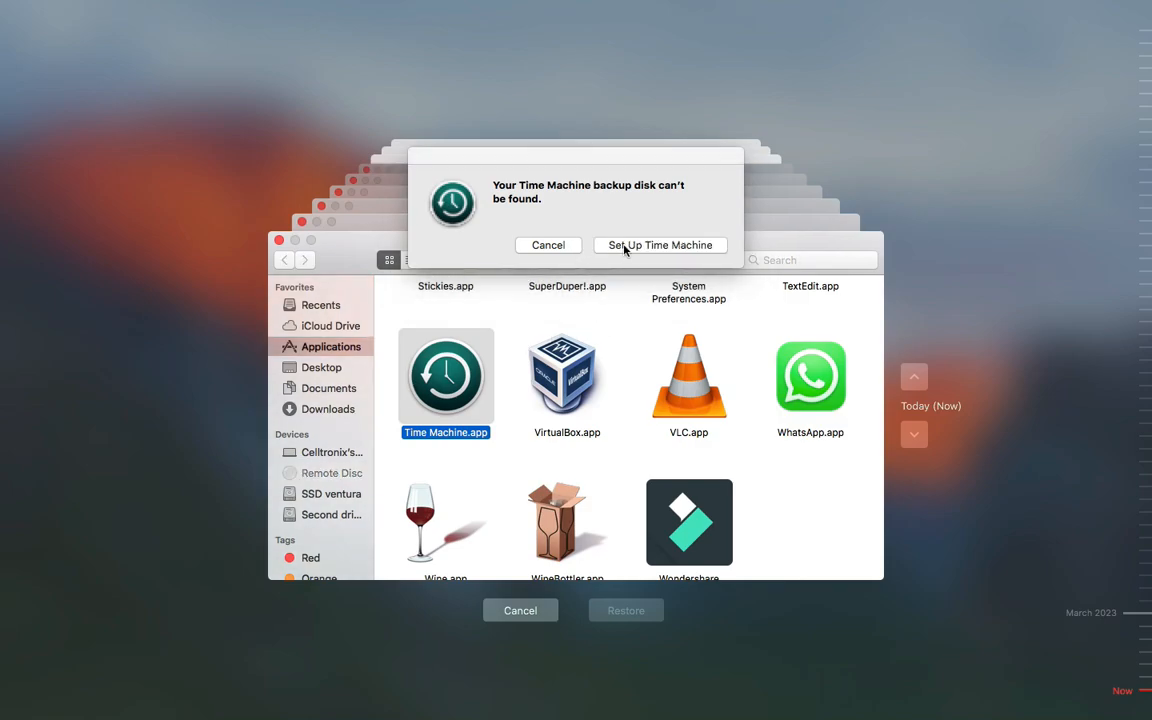
pyautogui.click(548, 244)
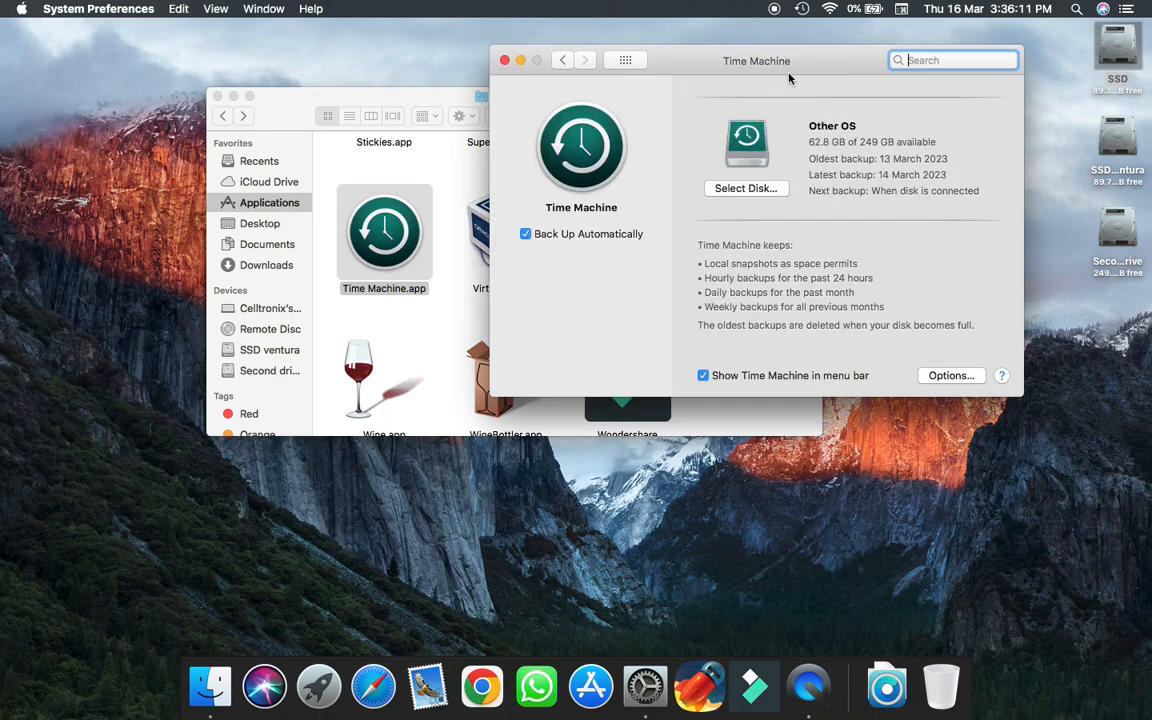
# - Reposition the preferences window and pick Second drive from the available backup disks list
pyautogui.moveTo(756, 60); pyautogui.dragTo(636, 108)
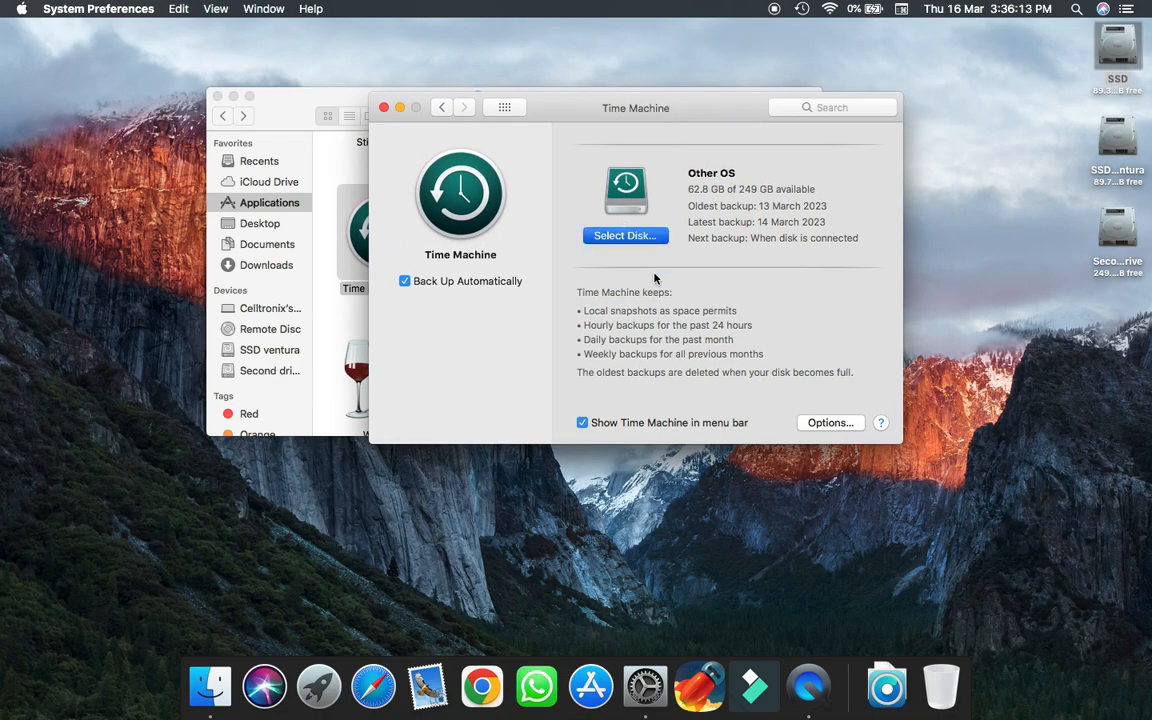
pyautogui.click(624, 236)
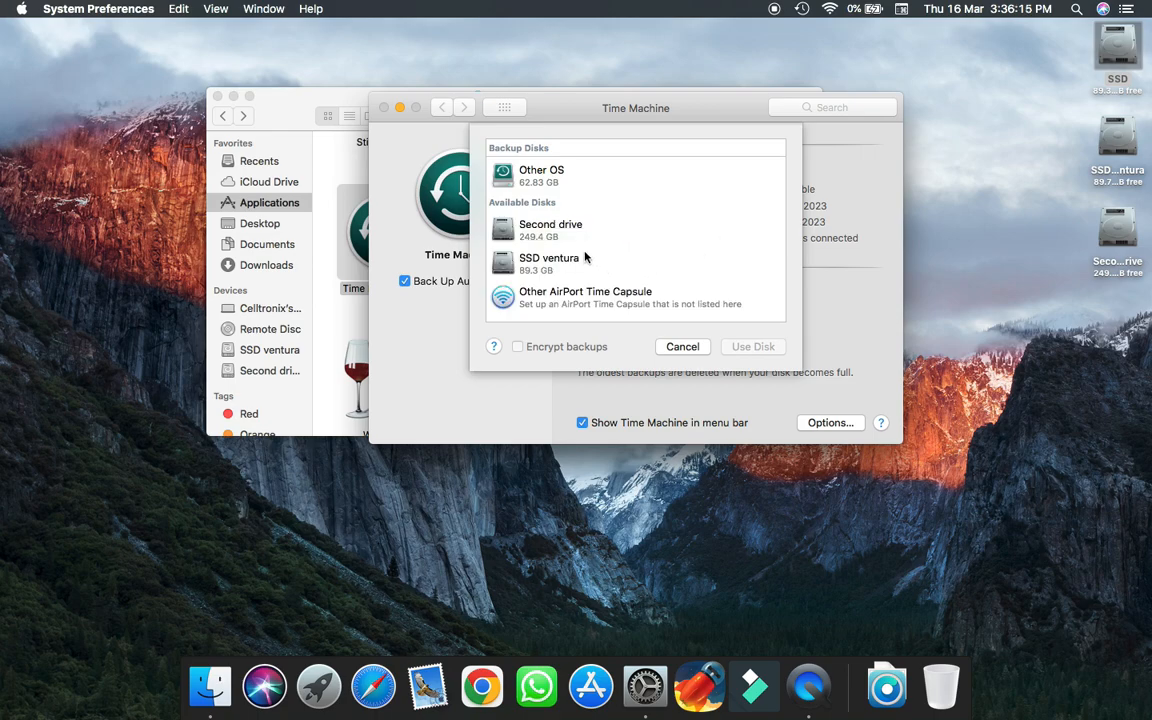
pyautogui.moveTo(550, 230)
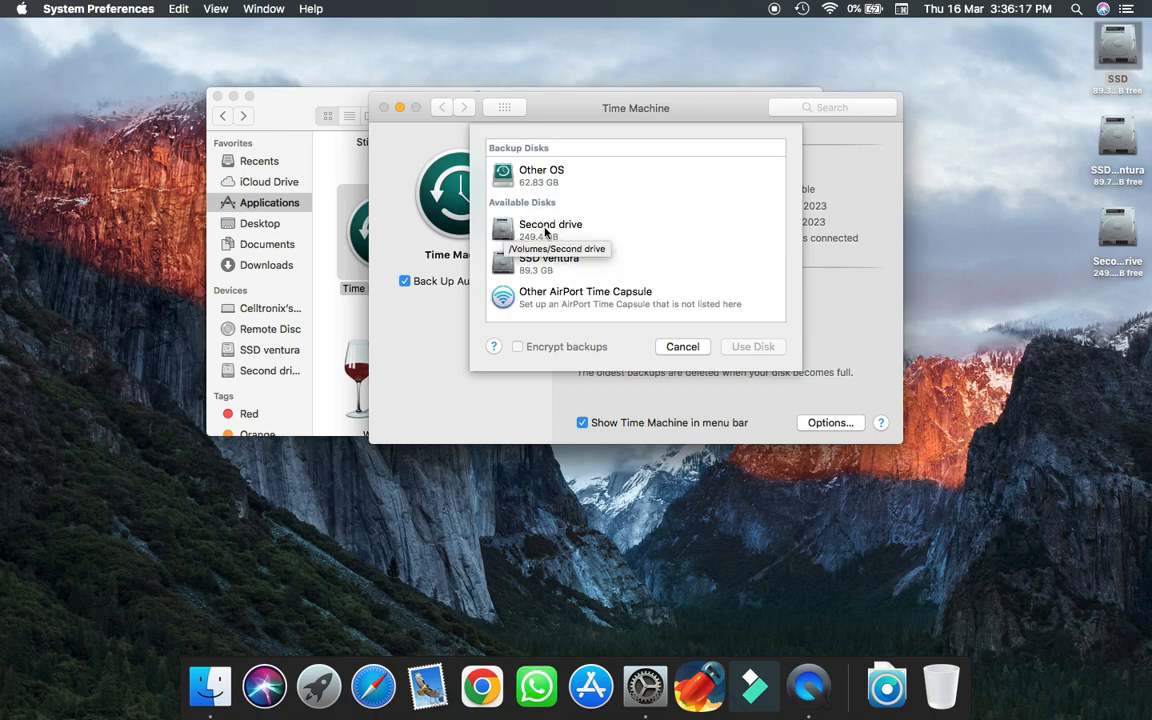
pyautogui.click(550, 230)
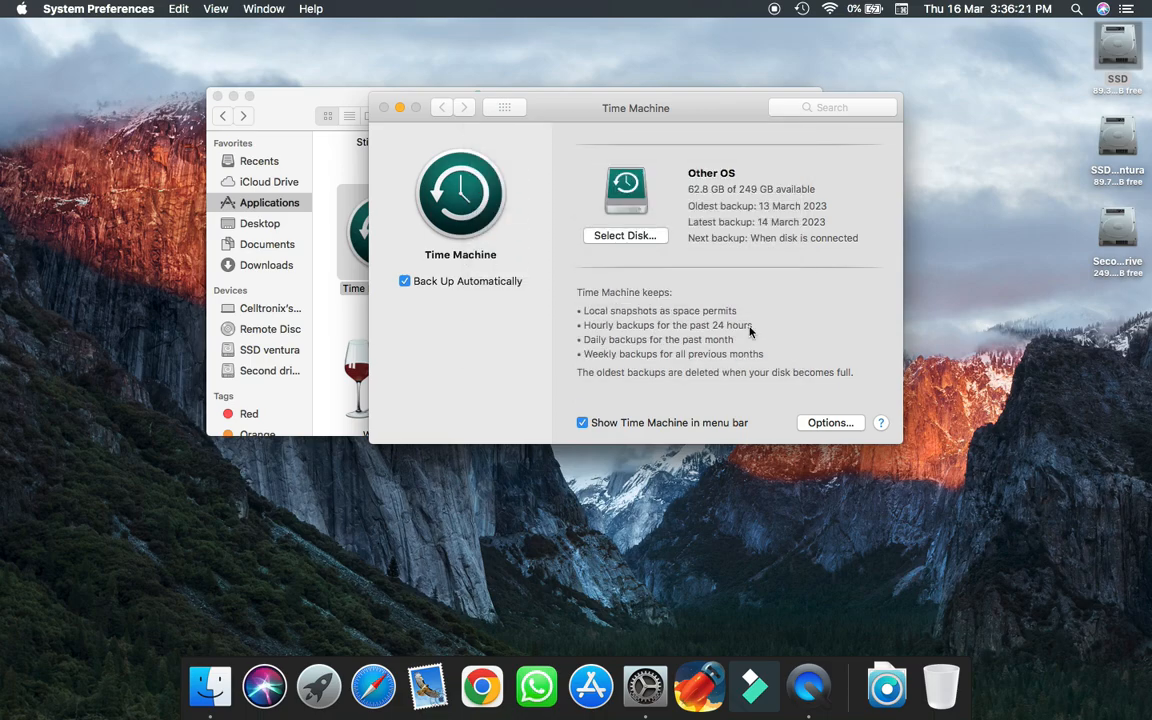
# - Confirm Use Disk so Second drive becomes the backup disk with a next-backup countdown
pyautogui.click(624, 236)
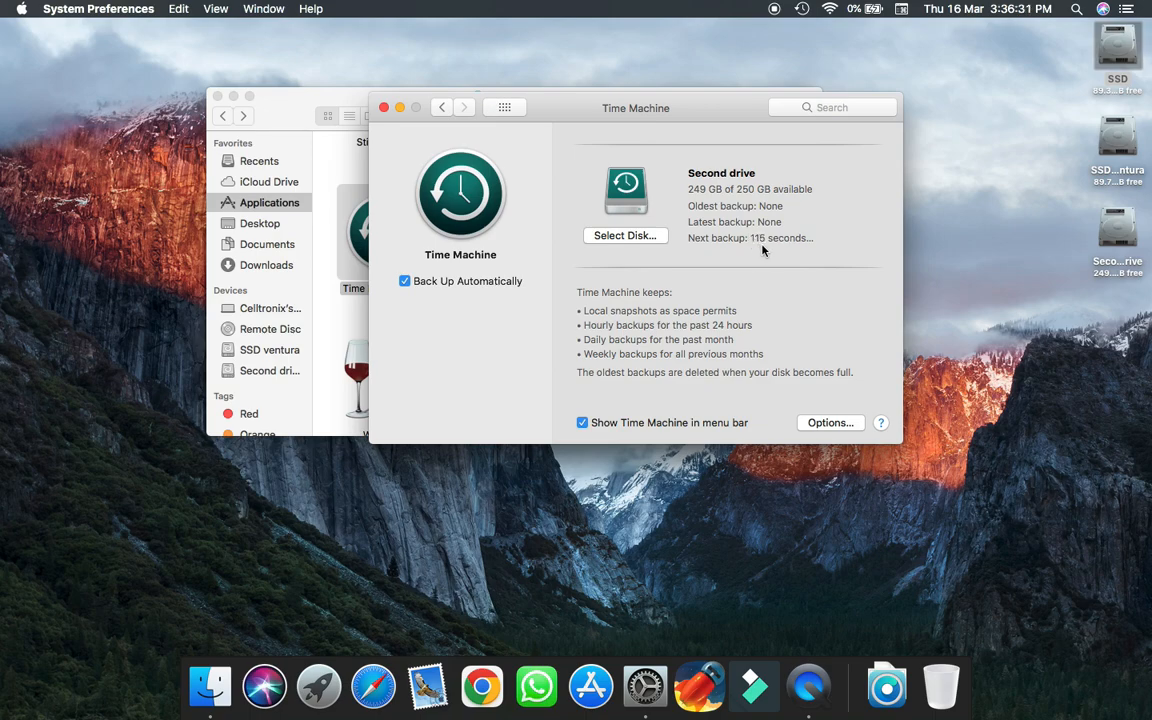
pyautogui.moveTo(796, 384)
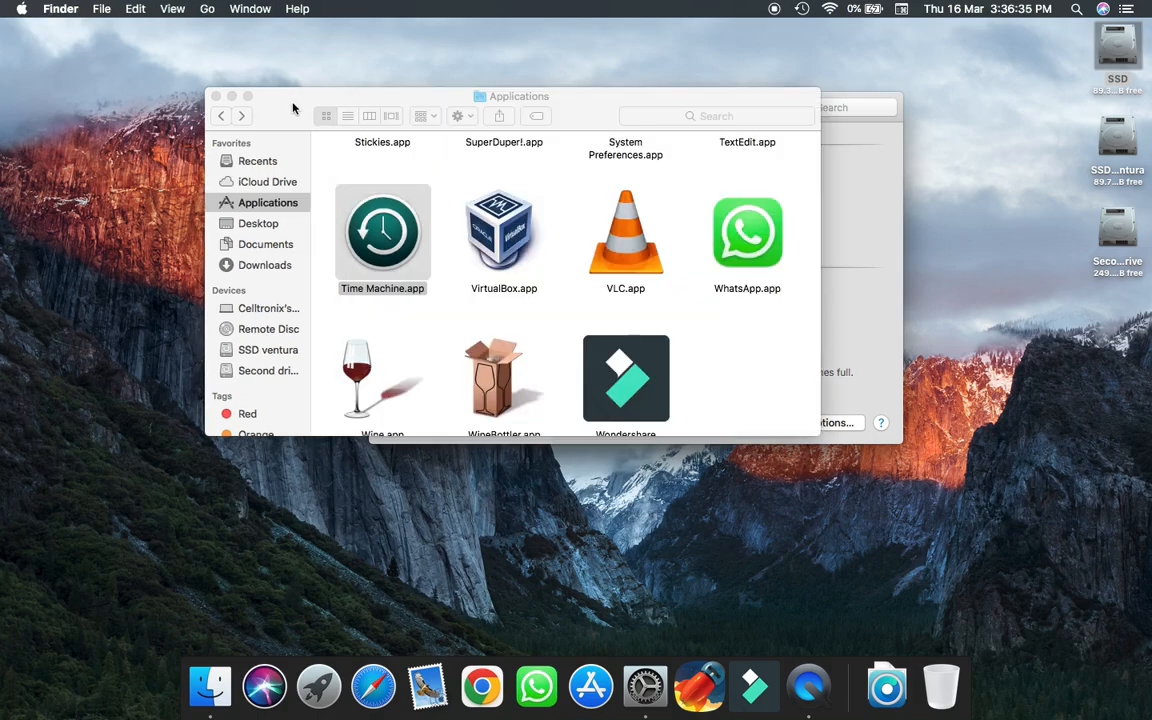
# - Let the first backup to Second drive run, 13.70 of 48.95 GB copied so far
pyautogui.doubleClick(382, 232)
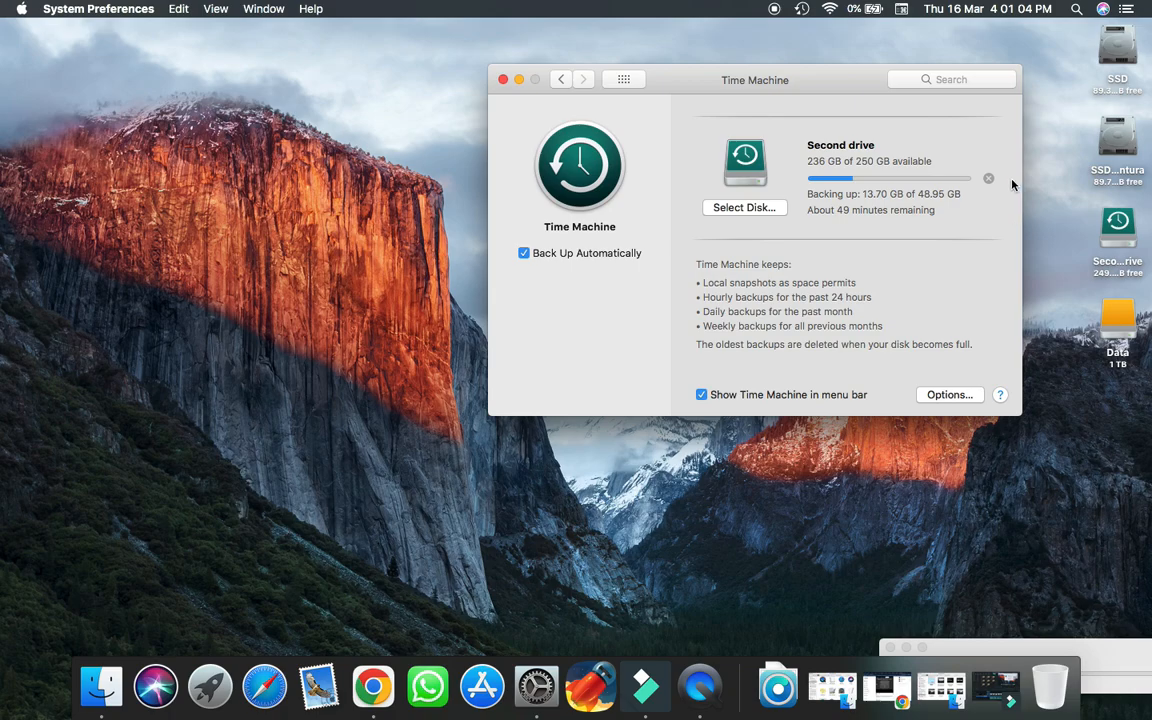
pyautogui.moveTo(1126, 244)
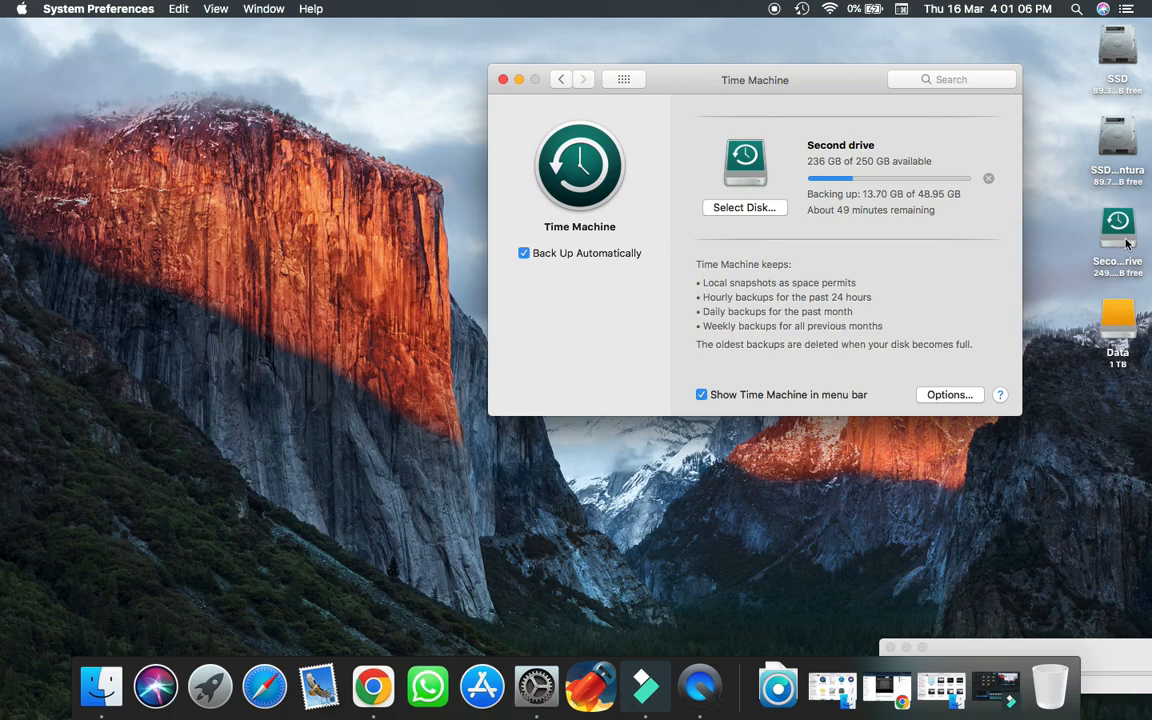
pyautogui.moveTo(700, 614)
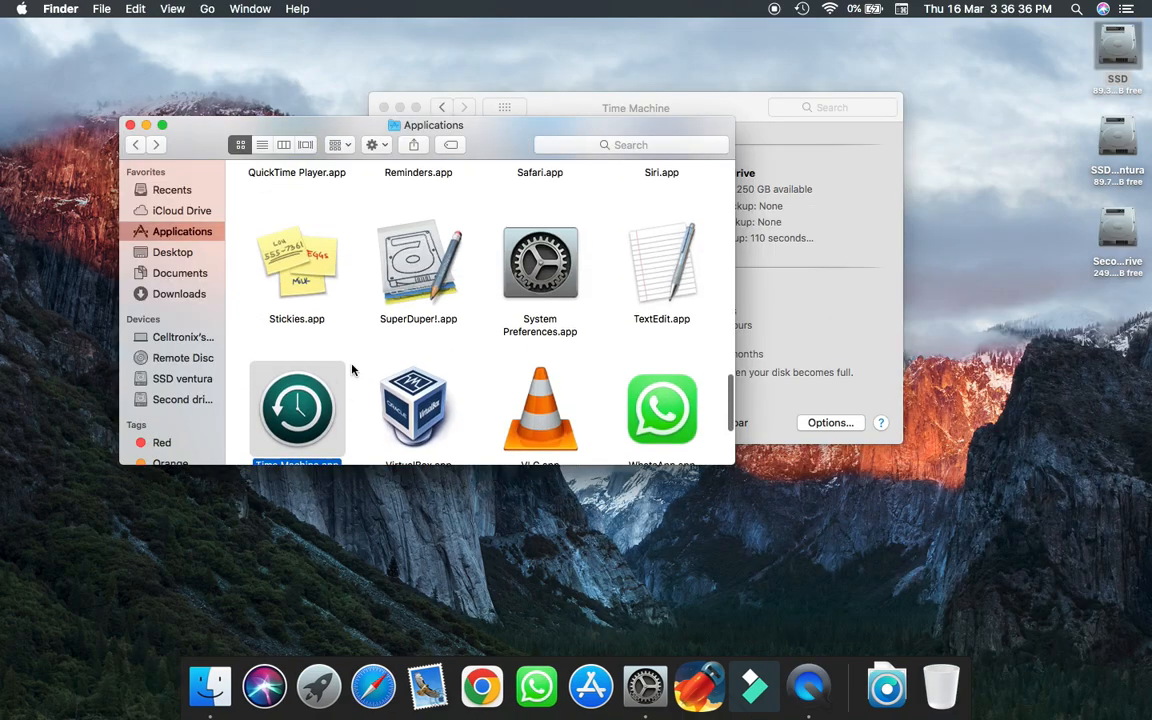
# - Close Finder's Applications window, leaving only the Time Machine preferences for Second drive
pyautogui.scroll(3)
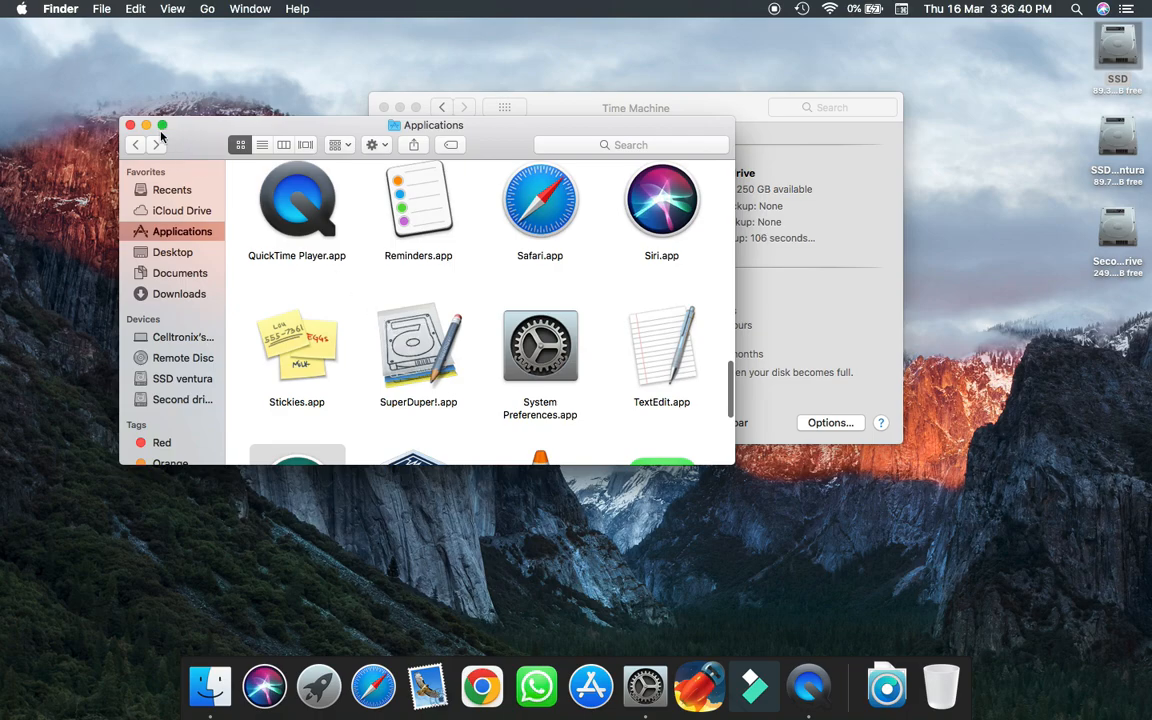
pyautogui.click(128, 124)
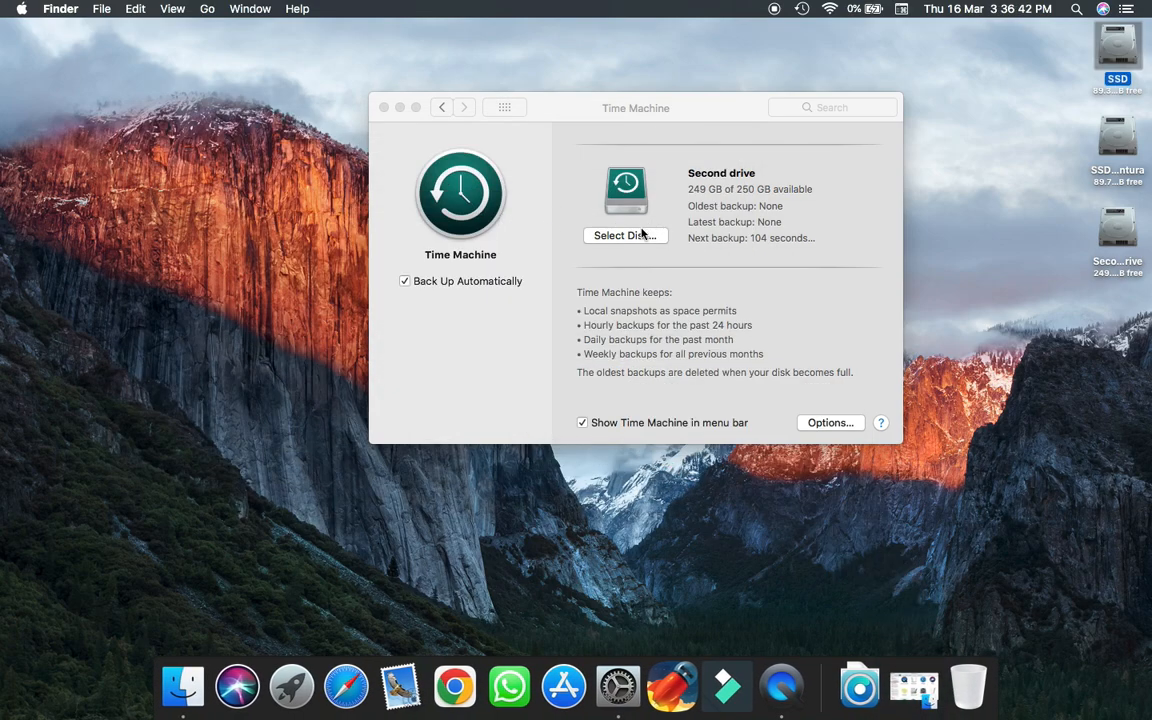
pyautogui.moveTo(744, 264)
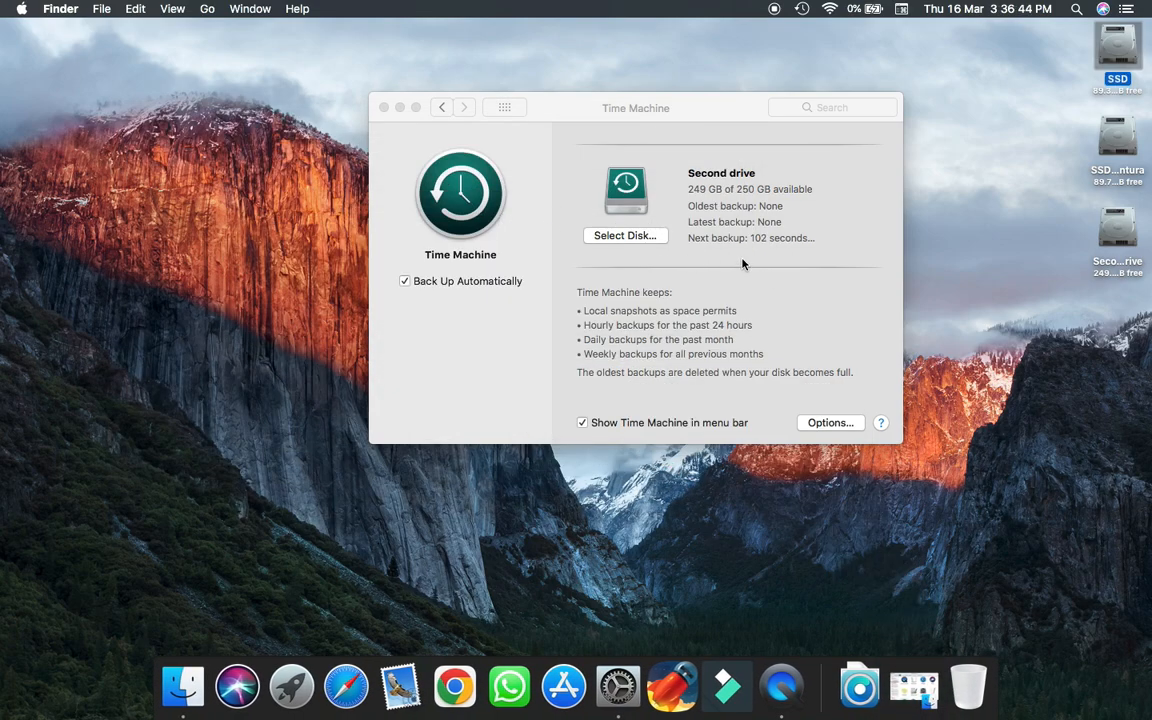